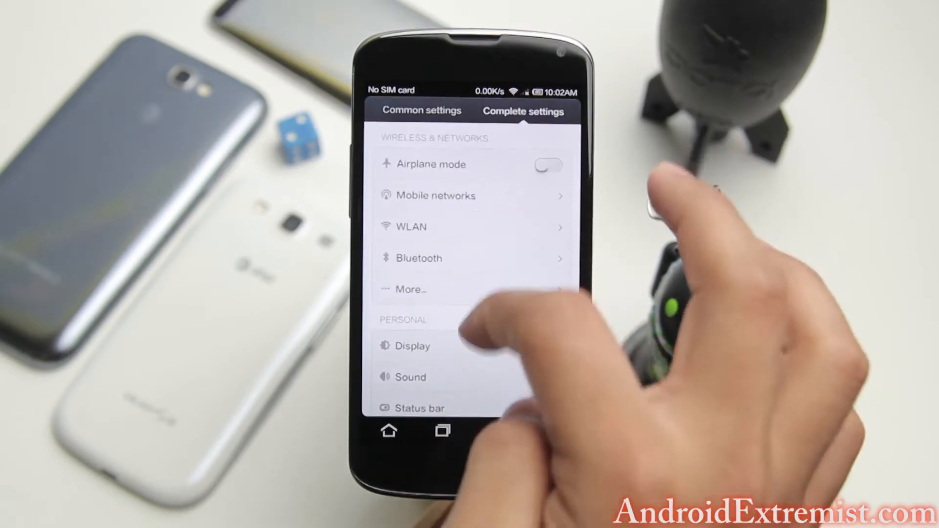
Open About phone and scroll to the model, Android and MIUI versions, CPU, RAM and kernel
left_click(412, 226)
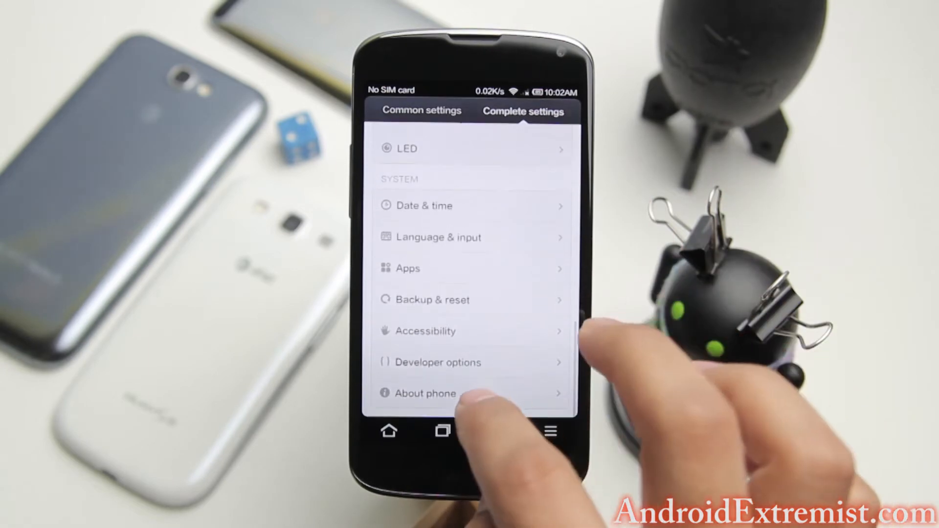
left_click(425, 393)
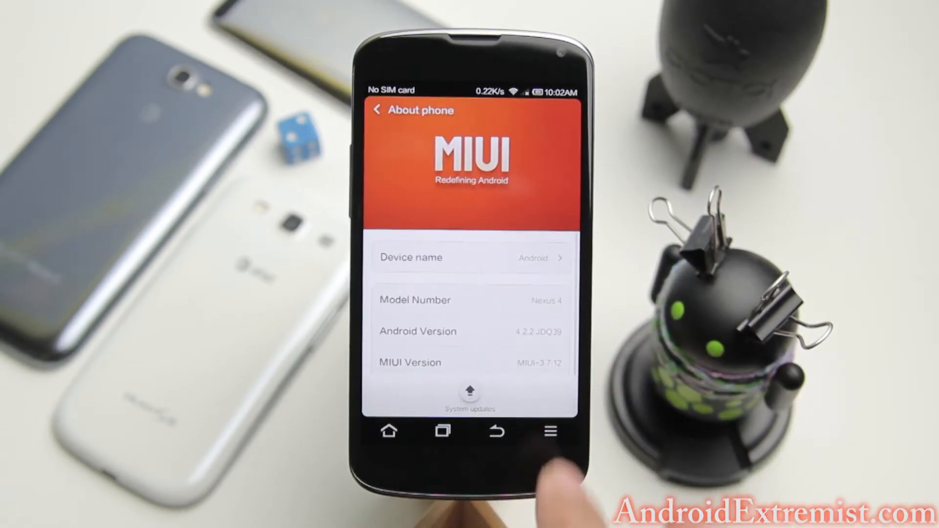
scroll("up", 3)
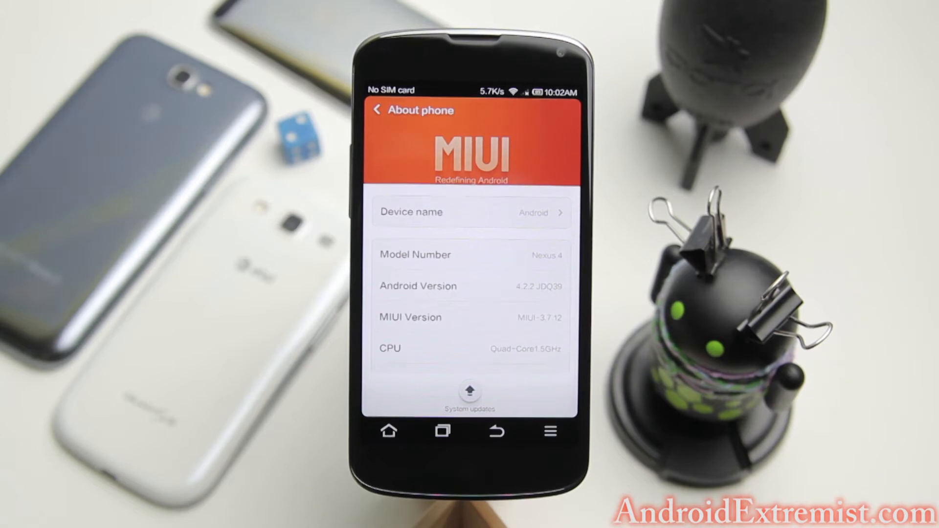
scroll("down", 3)
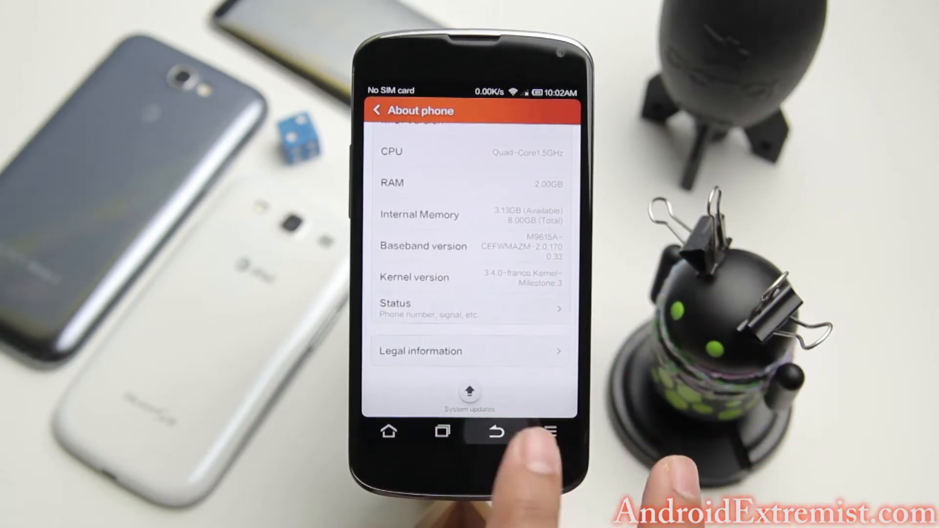
Check the WLAN page's list of nearby Wi-Fi networks, then return to Complete settings
left_click(495, 430)
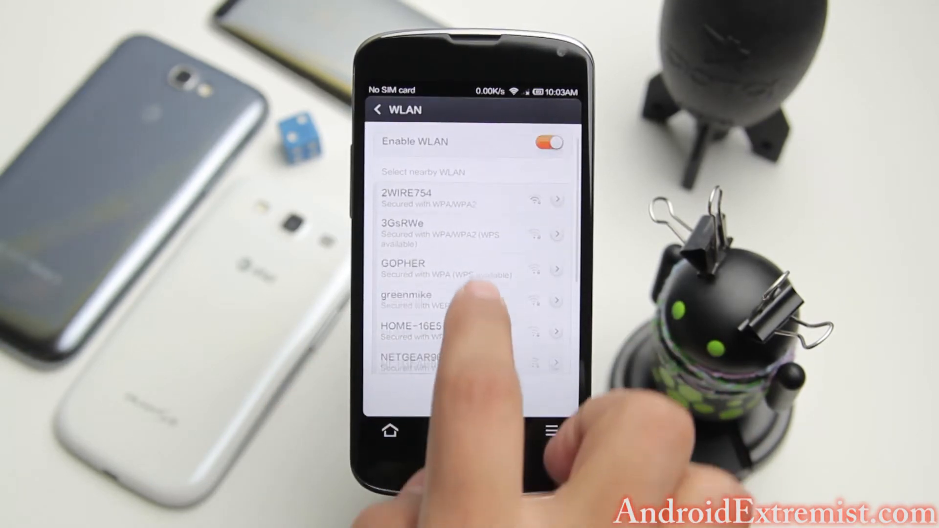
scroll("down", 3)
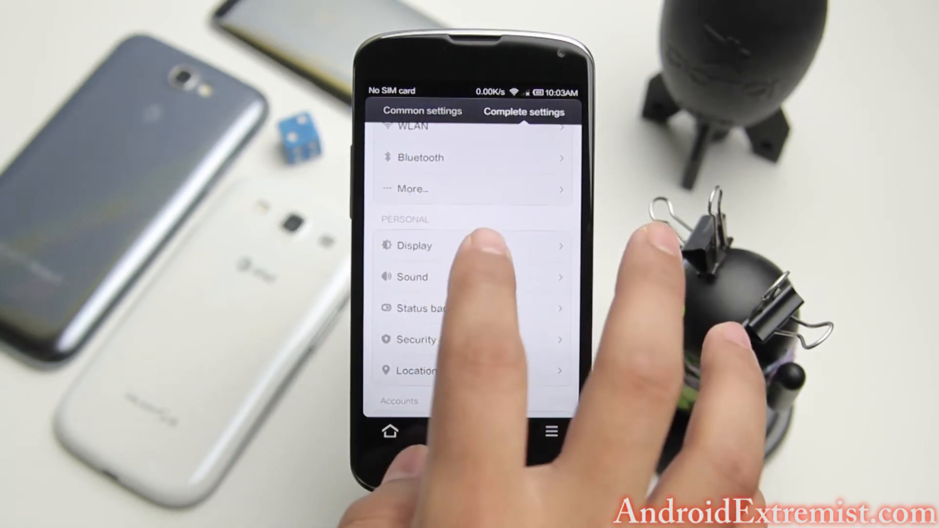
Look through the Status bar options, then go back and bring up the Battery page
left_click(419, 309)
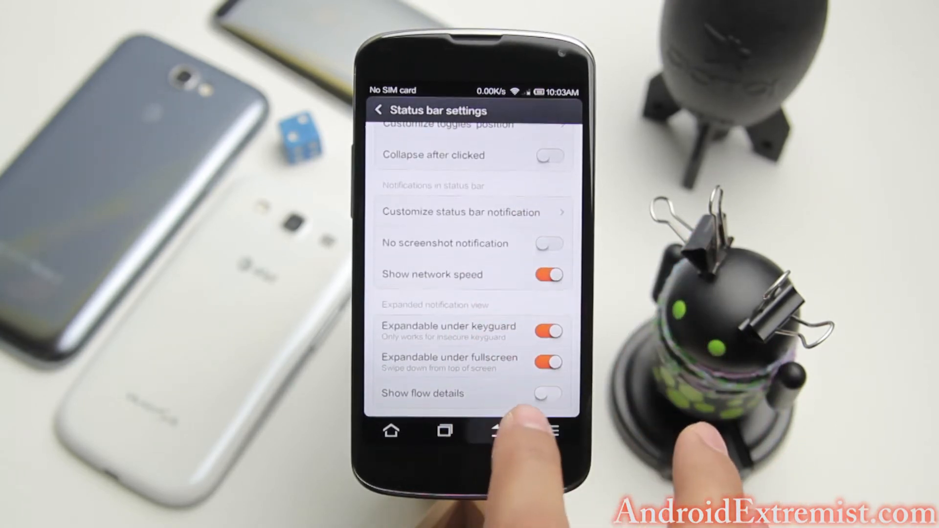
left_click(497, 430)
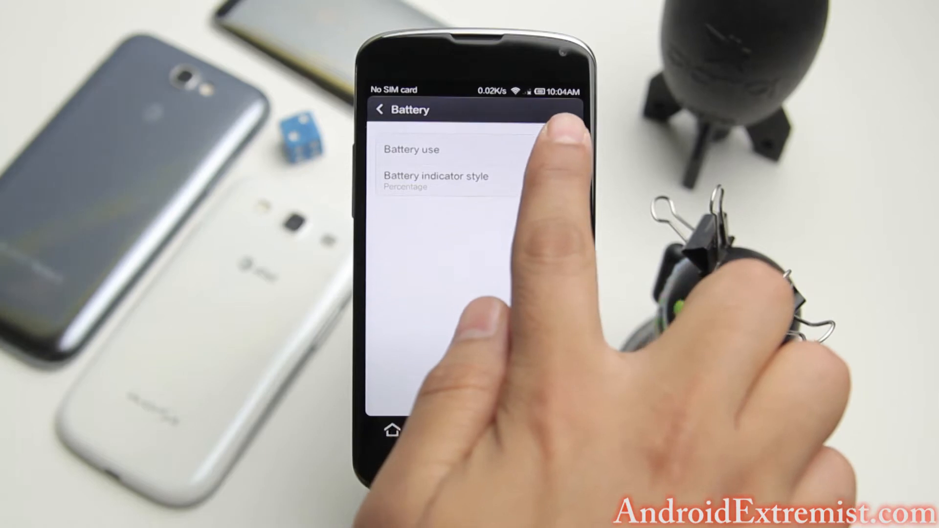
left_click(410, 149)
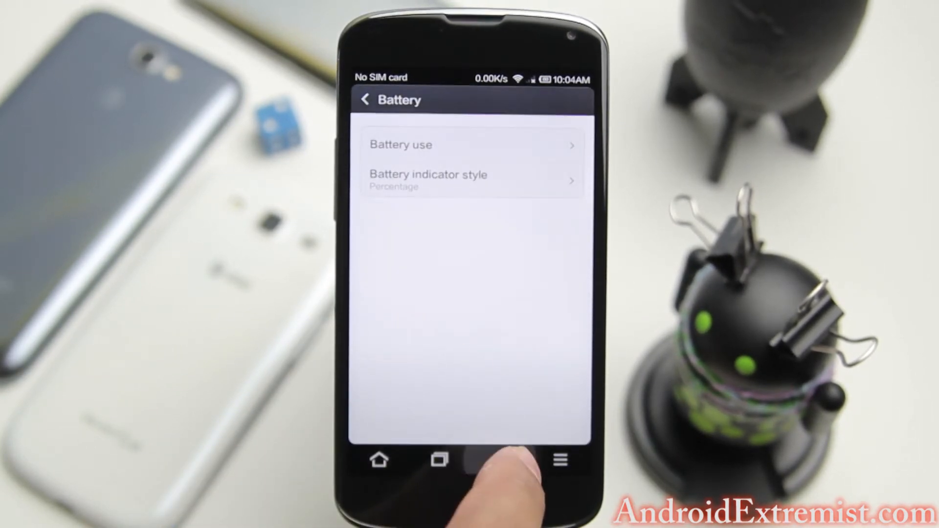
Turn on multi-touch points under Buttons & keys and return to the settings list
left_click(364, 99)
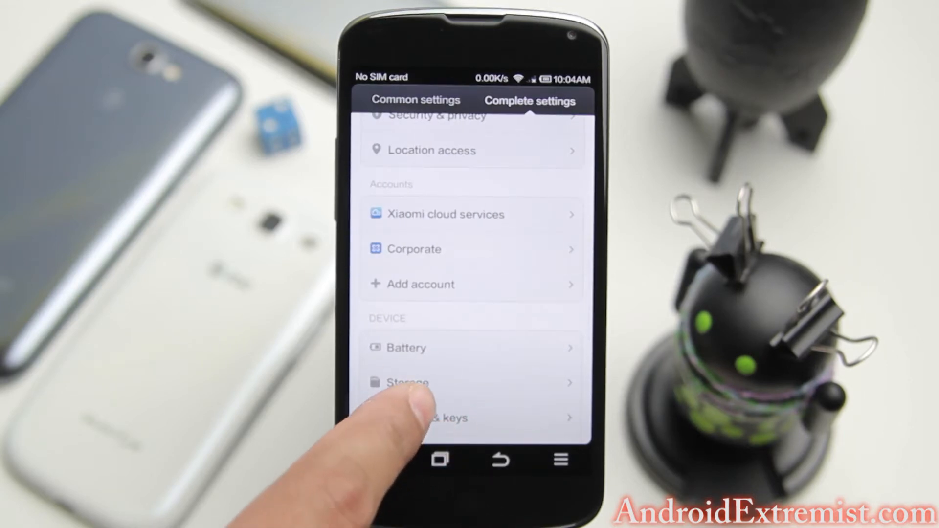
scroll("up", 3)
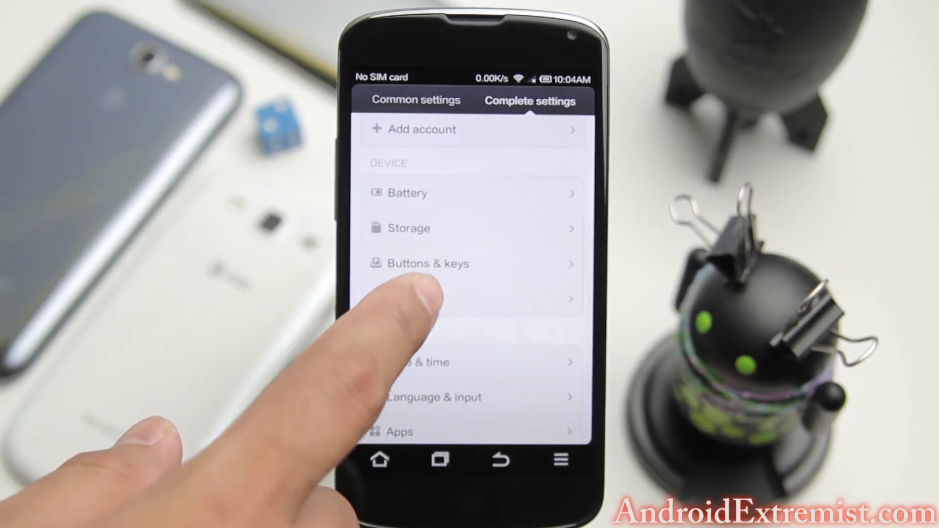
left_click(427, 264)
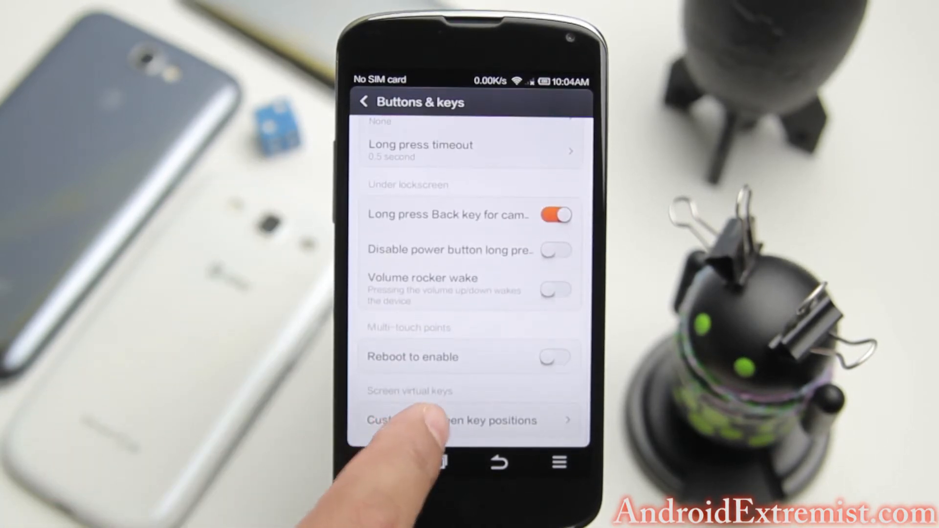
left_click(452, 420)
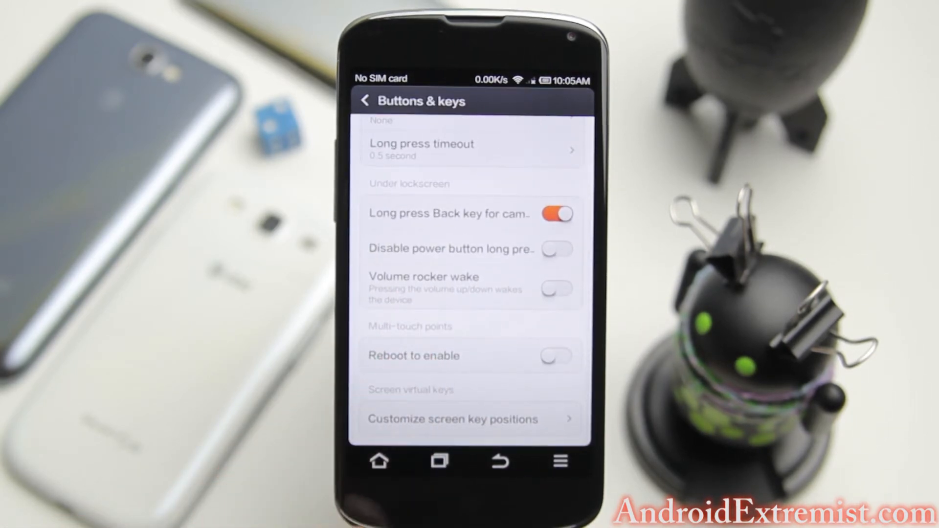
left_click(555, 355)
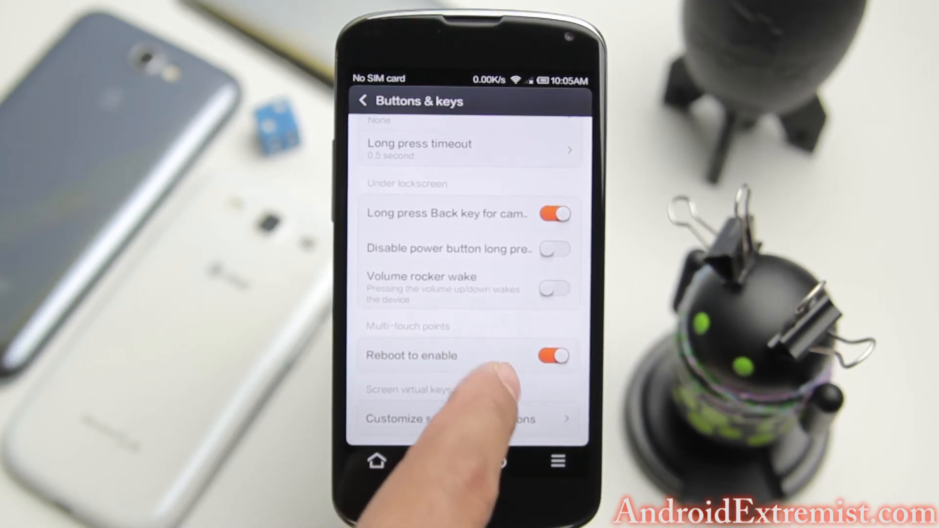
left_click(554, 356)
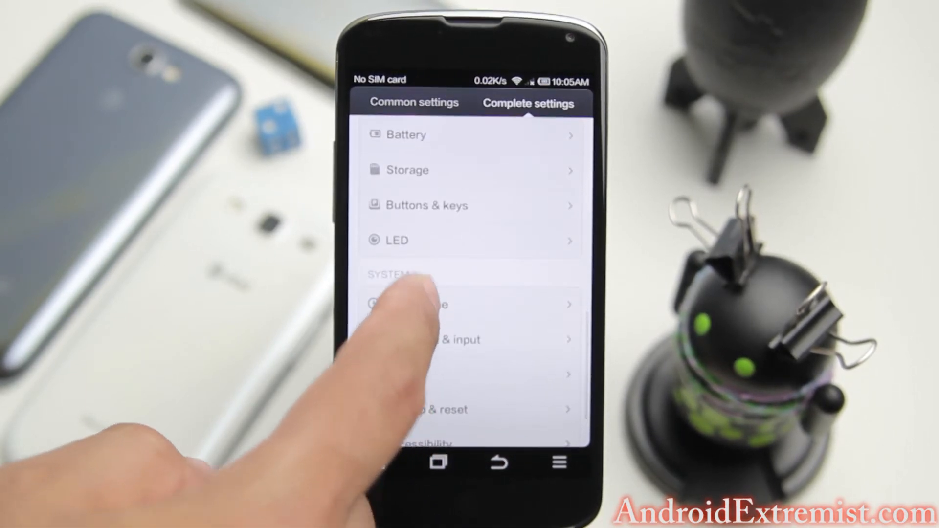
left_click(397, 240)
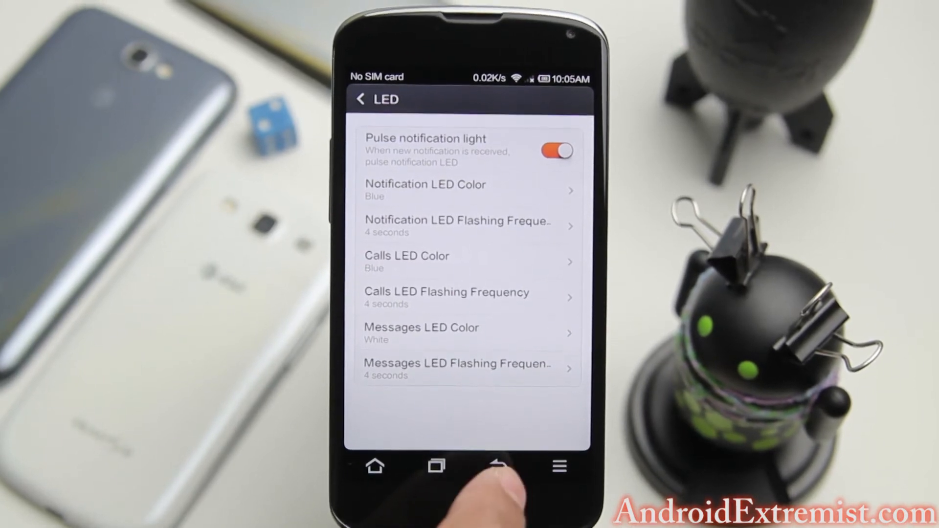
left_click(498, 466)
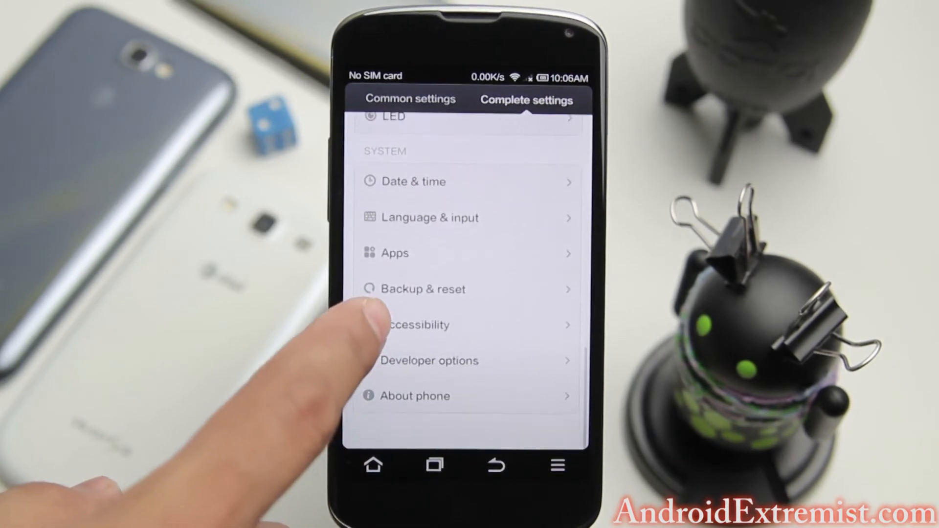
Review the ROOT permission manager page, then go back to the app and ROOT permissions overview
scroll("down", 3)
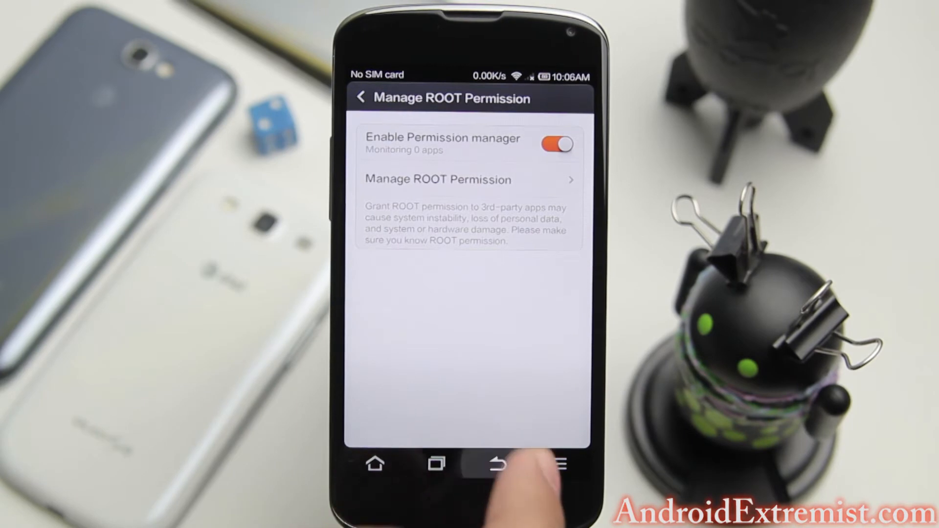
left_click(498, 464)
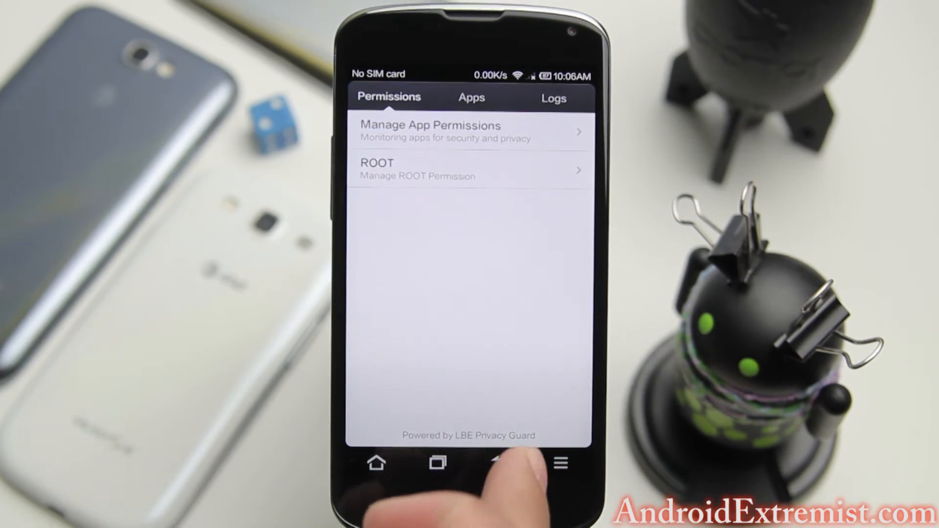
Exit LBE Privacy Guard and bring up the Theme app's Mix section
left_click(377, 462)
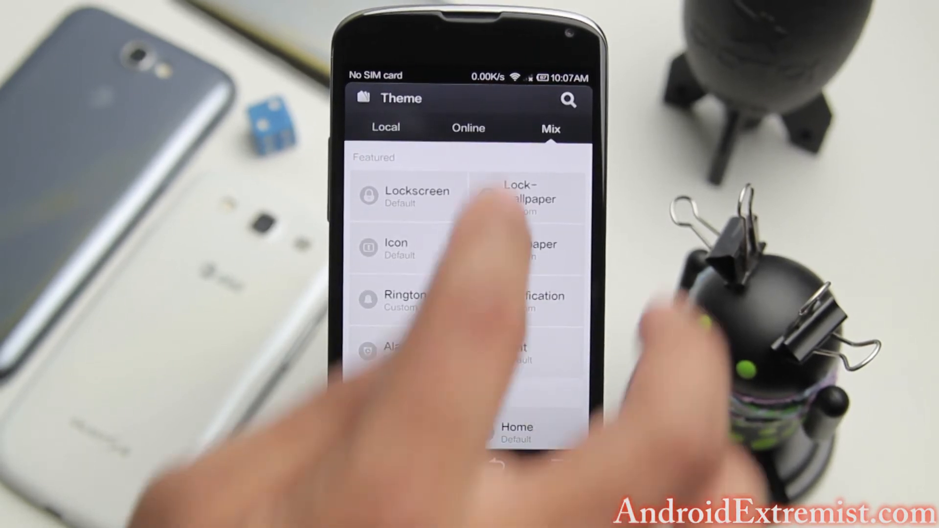
Browse the Online theme catalog, then switch to Local to see installed themes
left_click(467, 128)
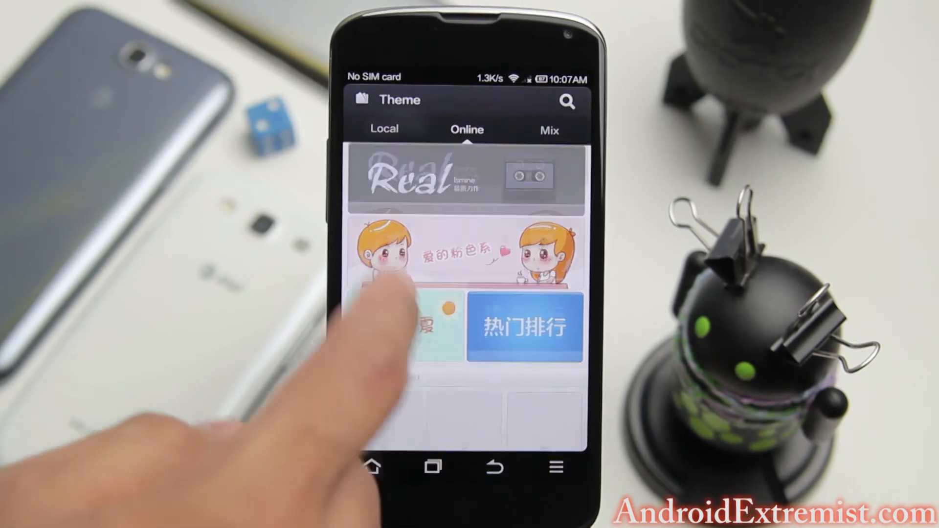
scroll("up", 3)
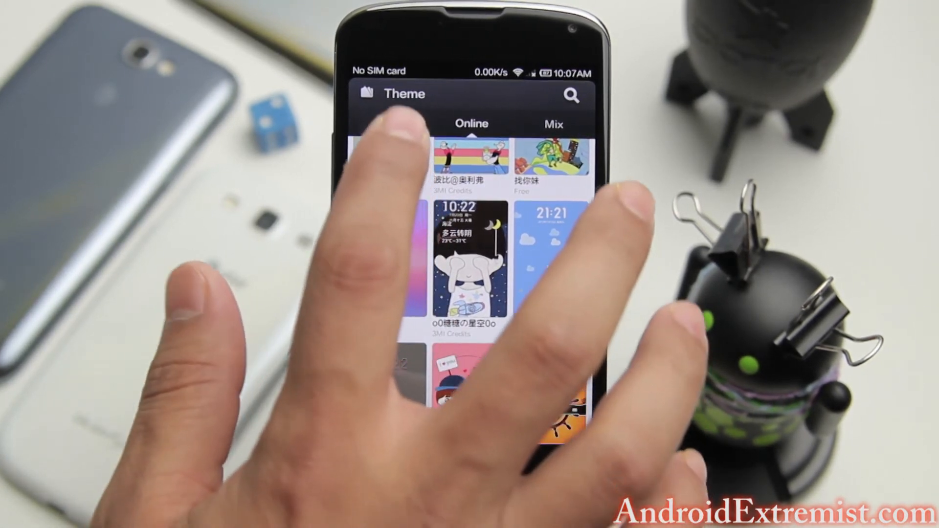
left_click(393, 122)
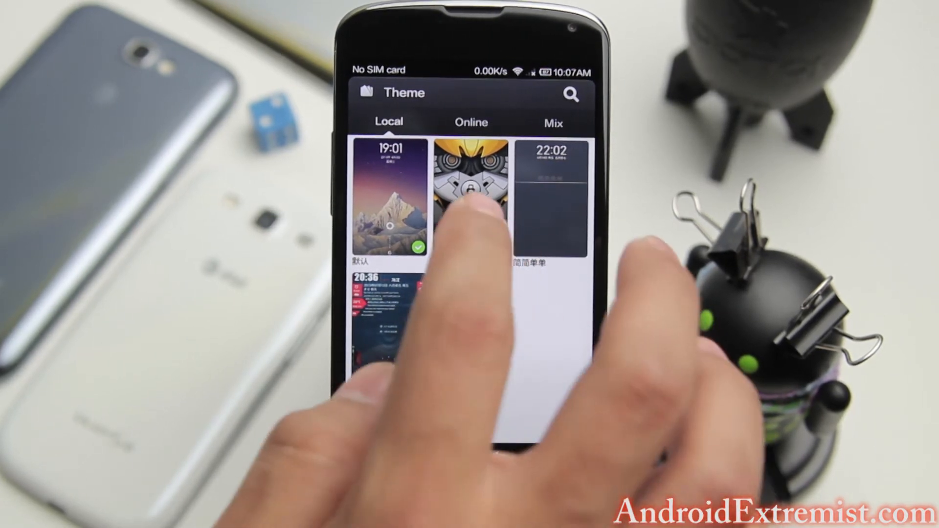
Select a single component of the robot-faced local theme and apply it
left_click(472, 198)
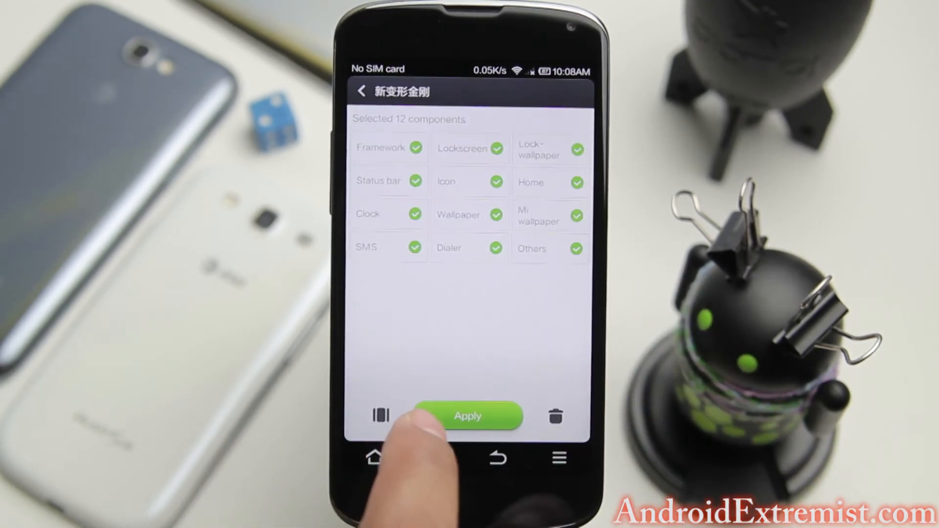
left_click(415, 148)
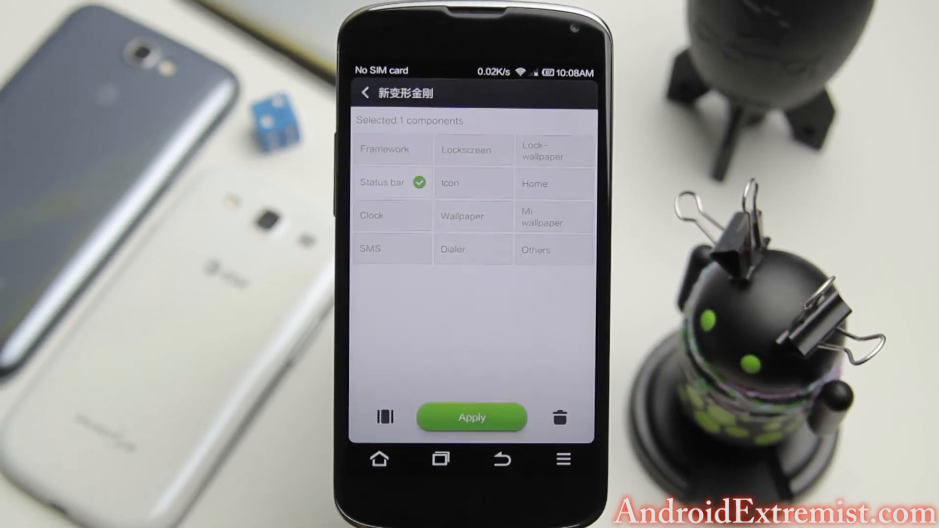
left_click(471, 417)
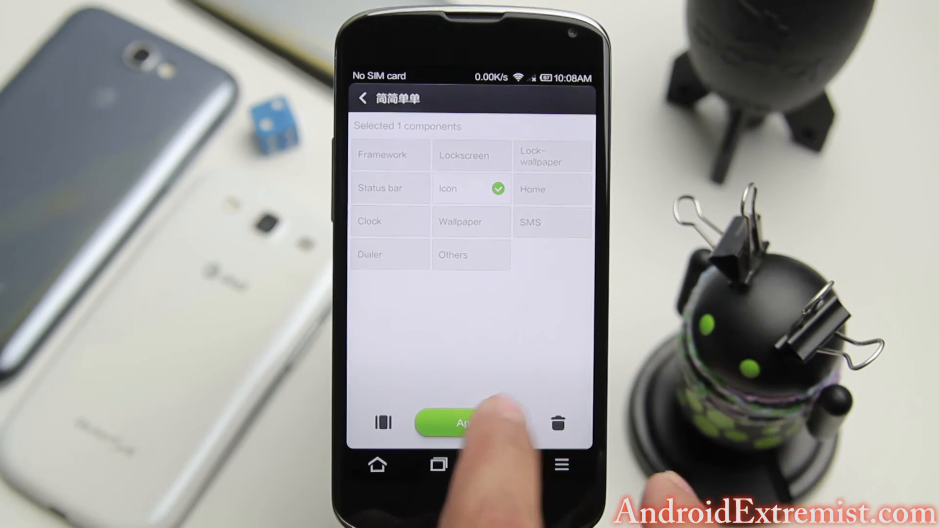
Apply the local theme with only its Icon component checked
left_click(465, 424)
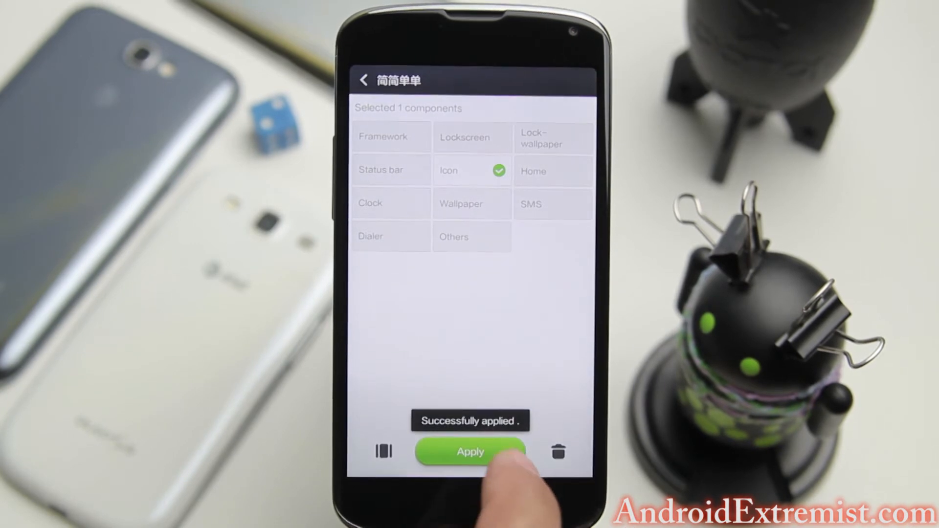
Apply the Icon component, then apply the Freedom_V5 theme's Lockscreen component
left_click(470, 451)
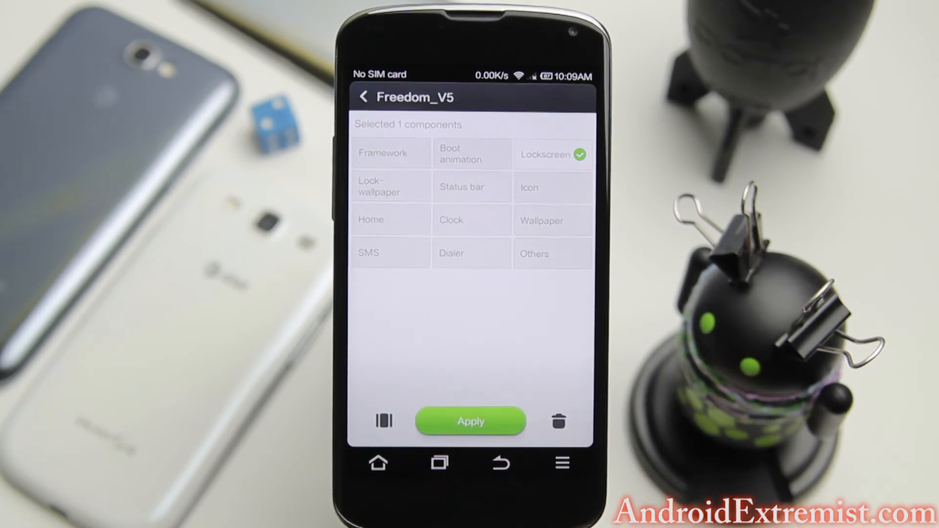
left_click(471, 421)
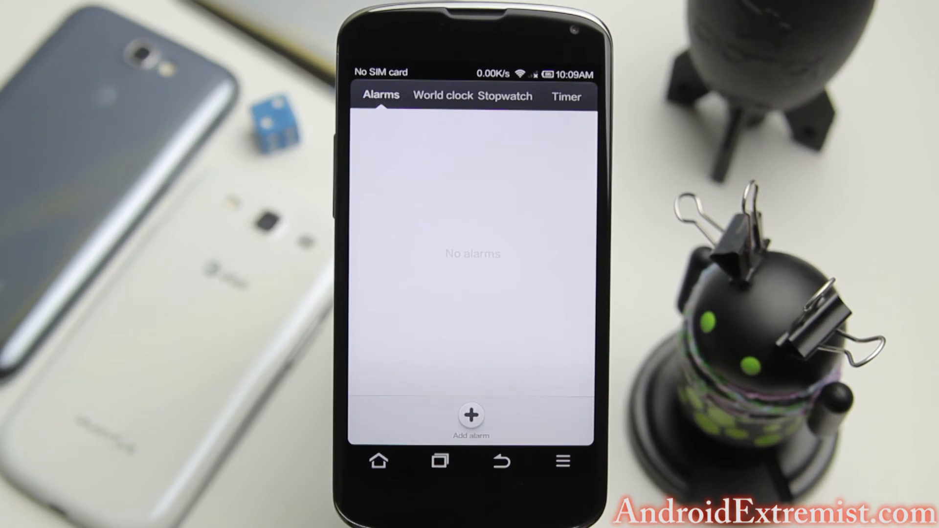
Try Sound Recorder from the Tools folder, then launch Music, which shows the 800K filter notice
left_click(443, 95)
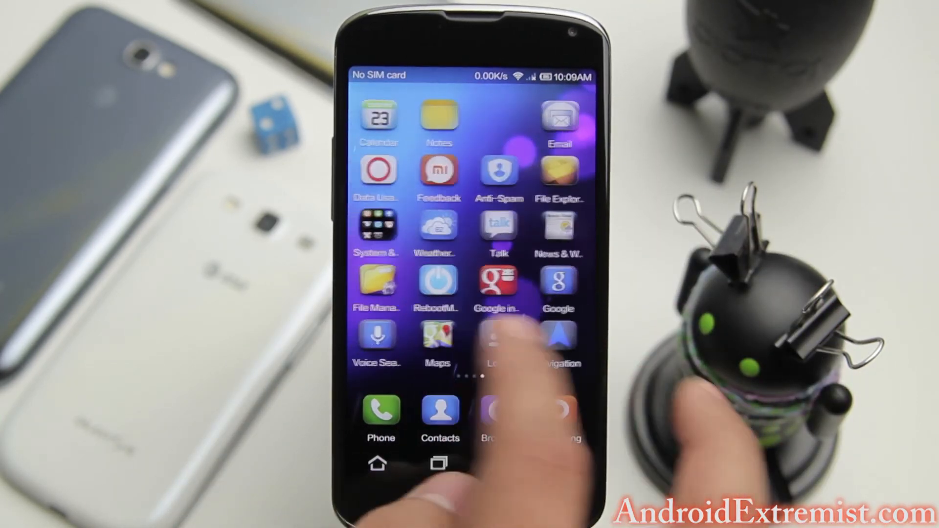
scroll("left", 3)
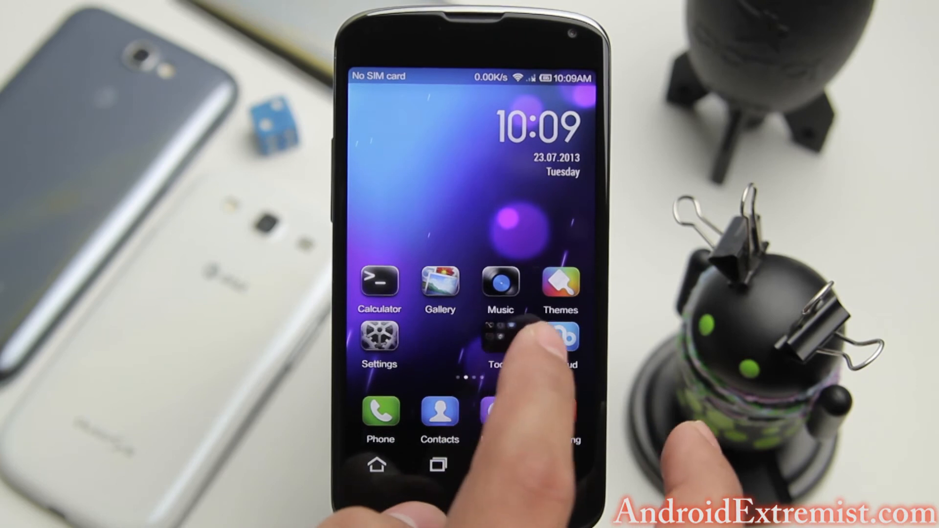
left_click(499, 346)
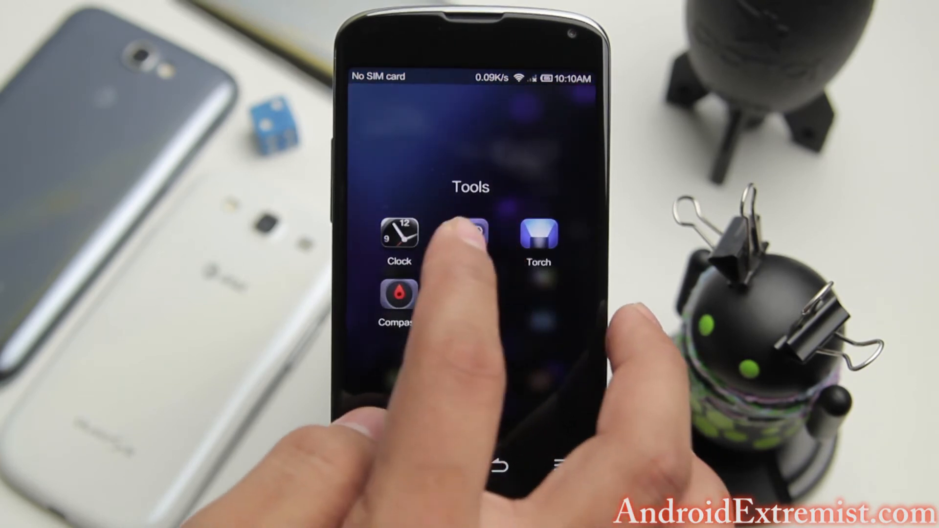
left_click(470, 237)
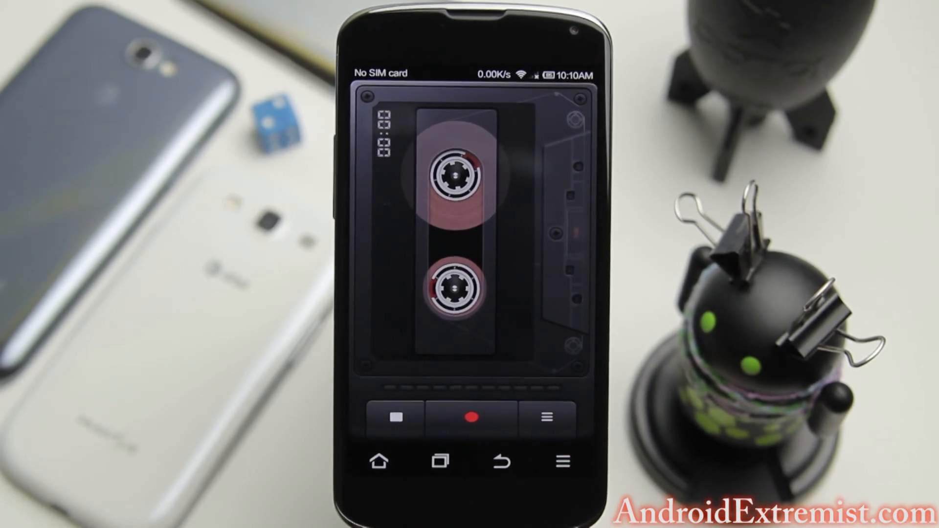
left_click(379, 461)
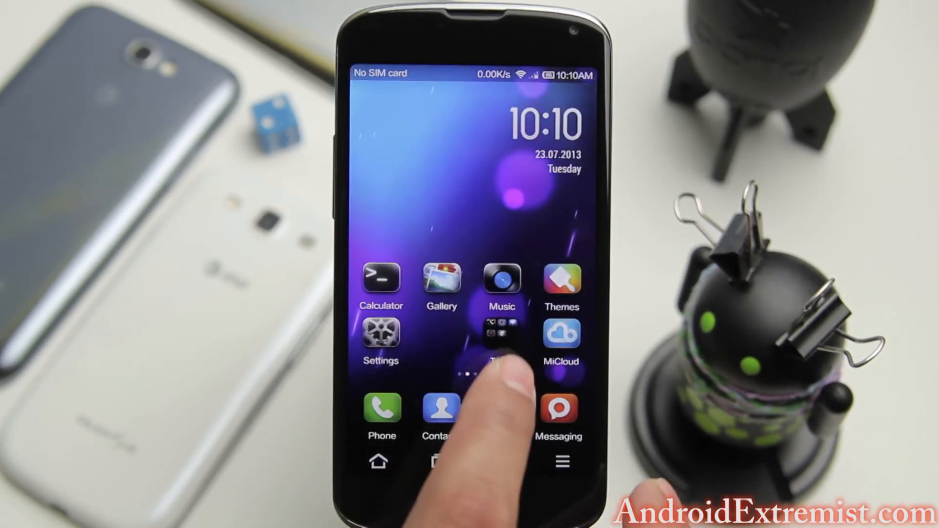
left_click(501, 336)
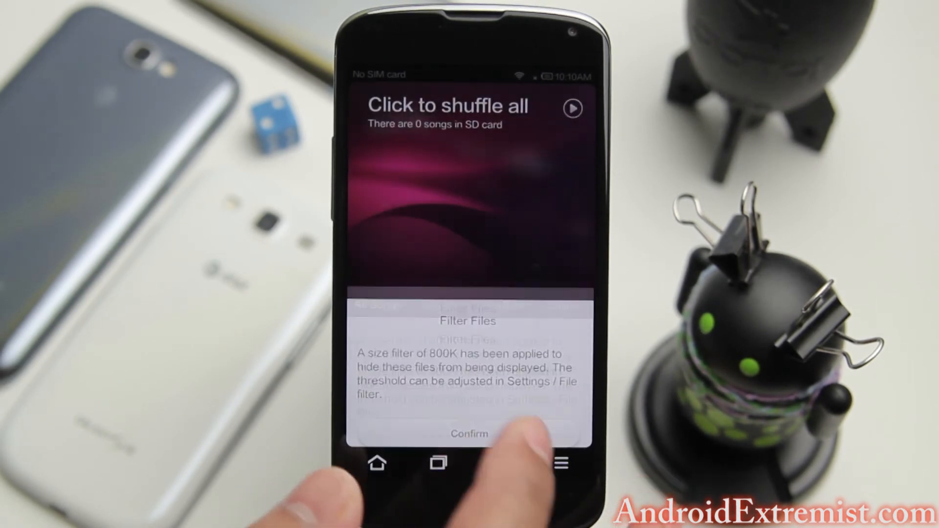
Confirm the Filter Files and online music Declaration notices, then open Calendar on July 2013
left_click(469, 434)
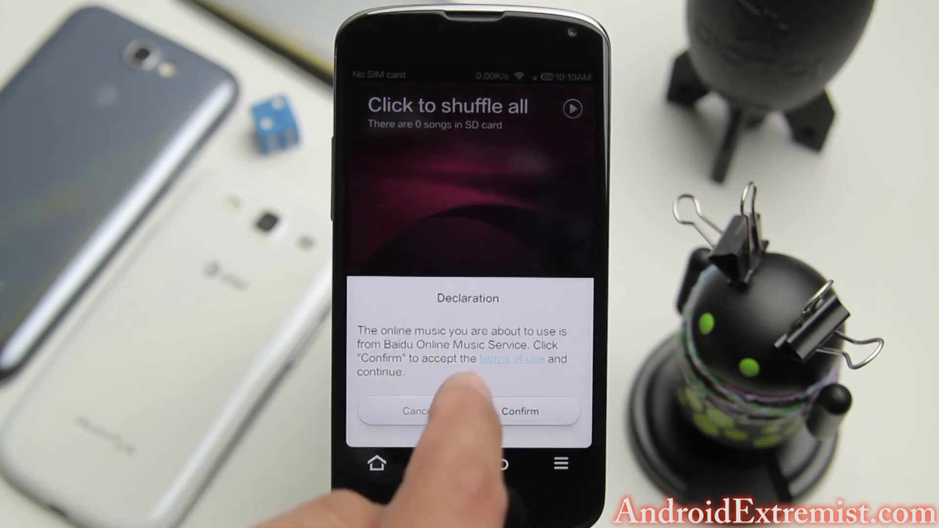
left_click(519, 411)
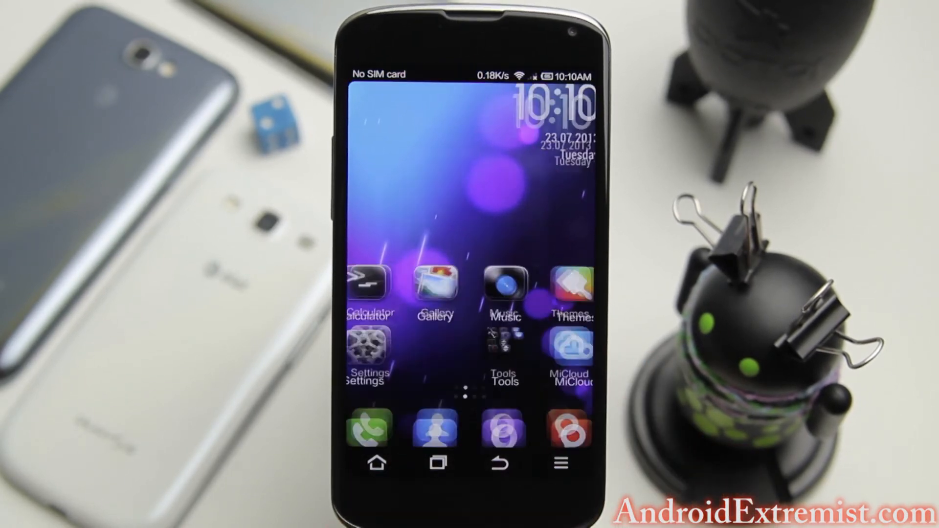
left_click(571, 347)
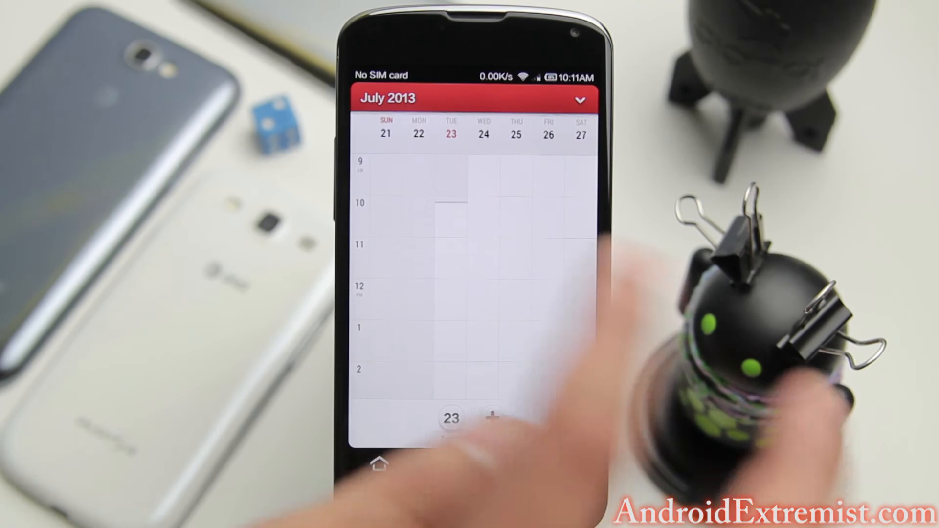
Retry the failed Xiaomi account page in Browser, then return to the second home page
left_click(379, 464)
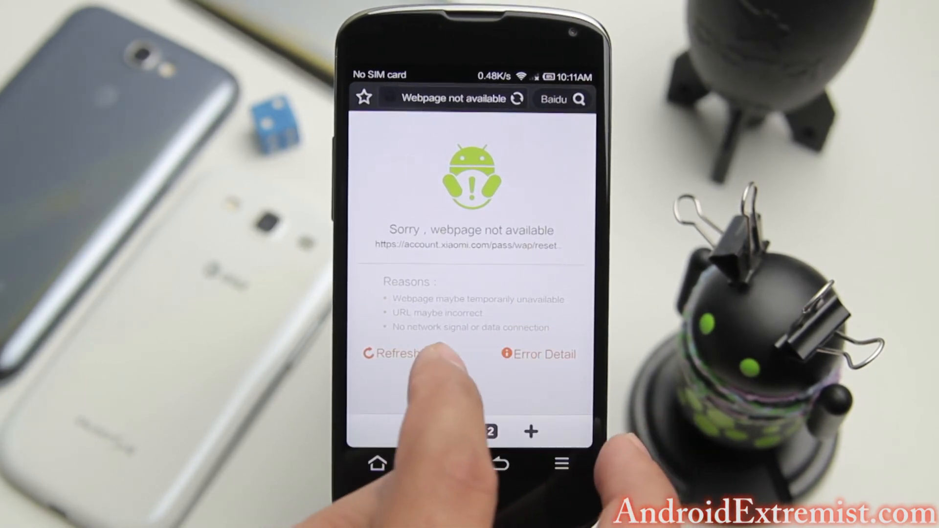
left_click(401, 353)
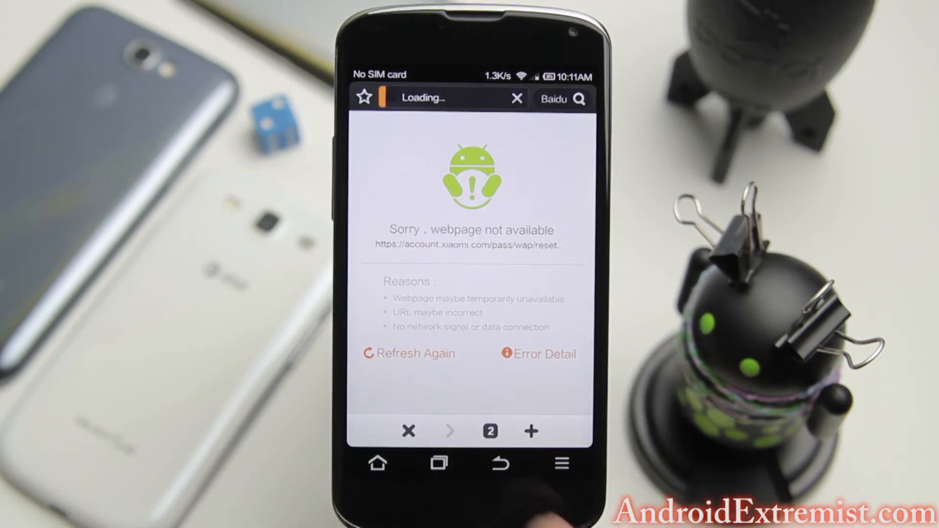
left_click(377, 463)
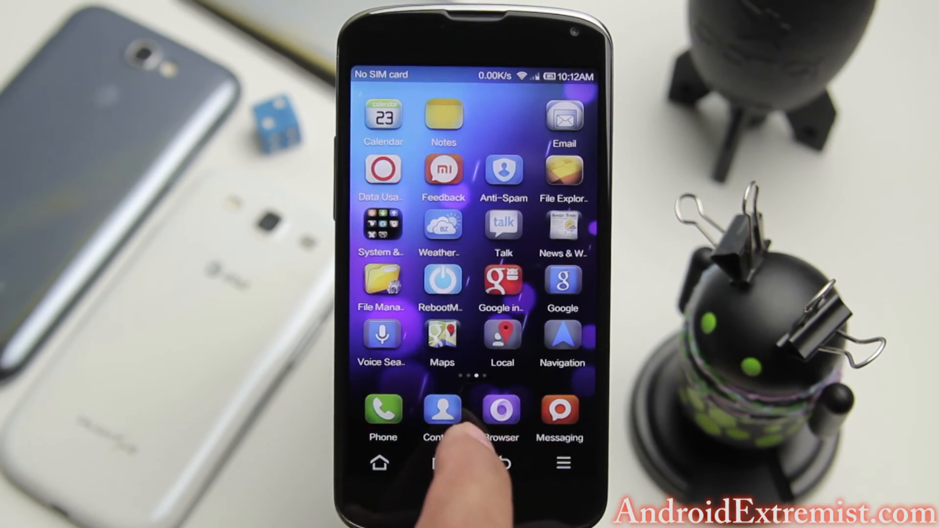
Open the home options, then the task manager listing Google with 1255M of 2G free
left_click(561, 462)
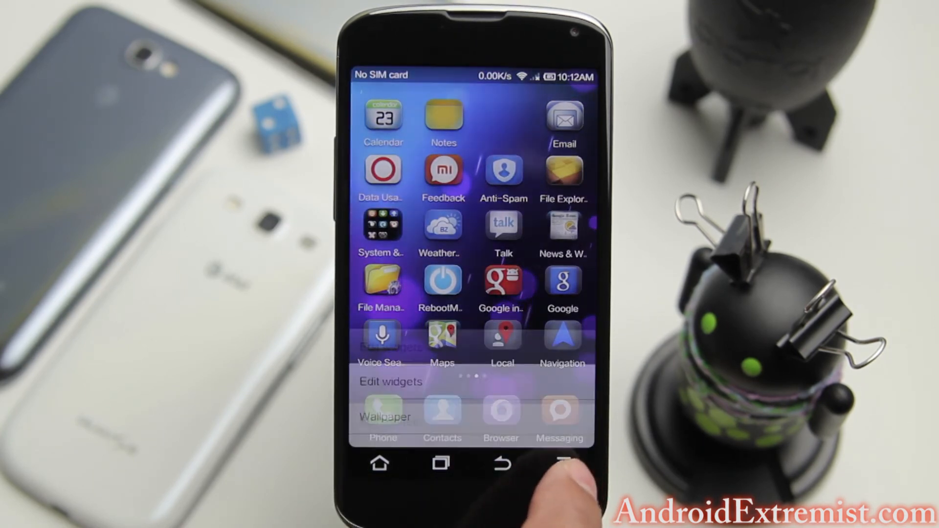
left_click(510, 463)
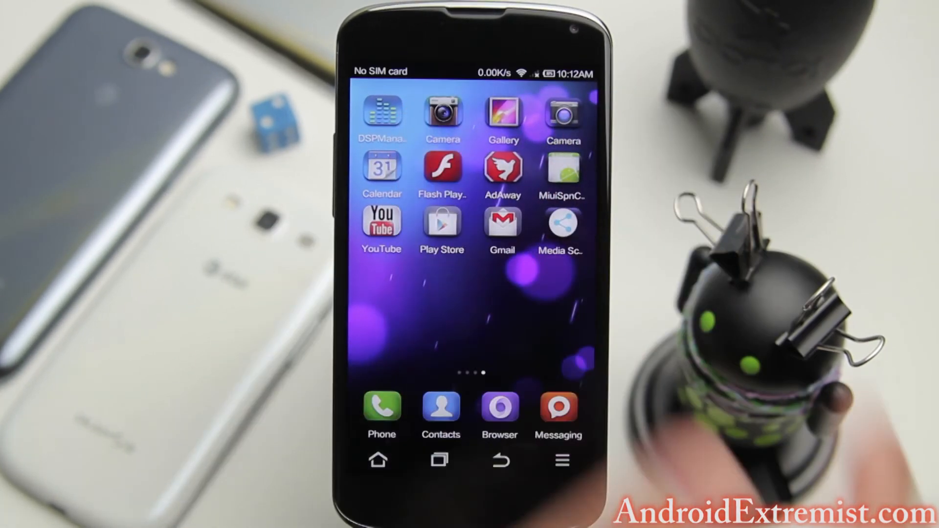
left_click(442, 116)
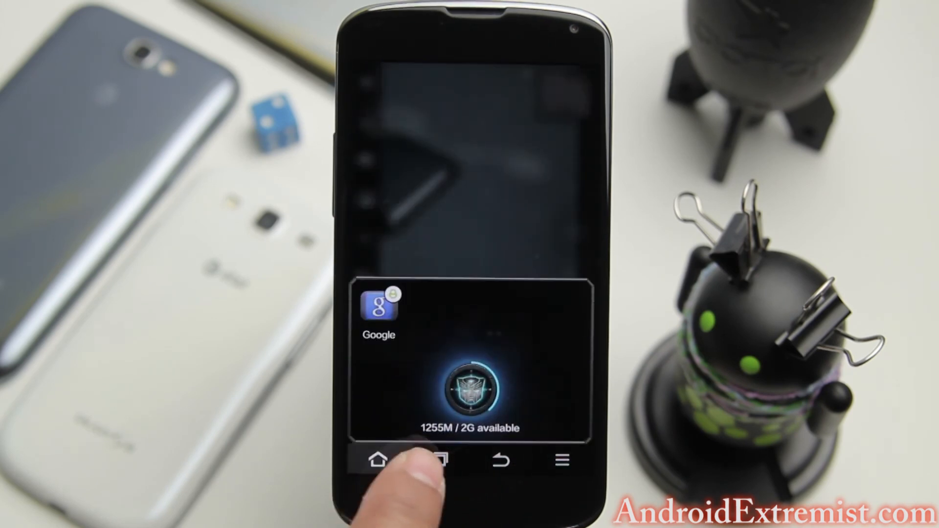
Briefly open Camera and then Media Scanner, returning home after each
left_click(378, 460)
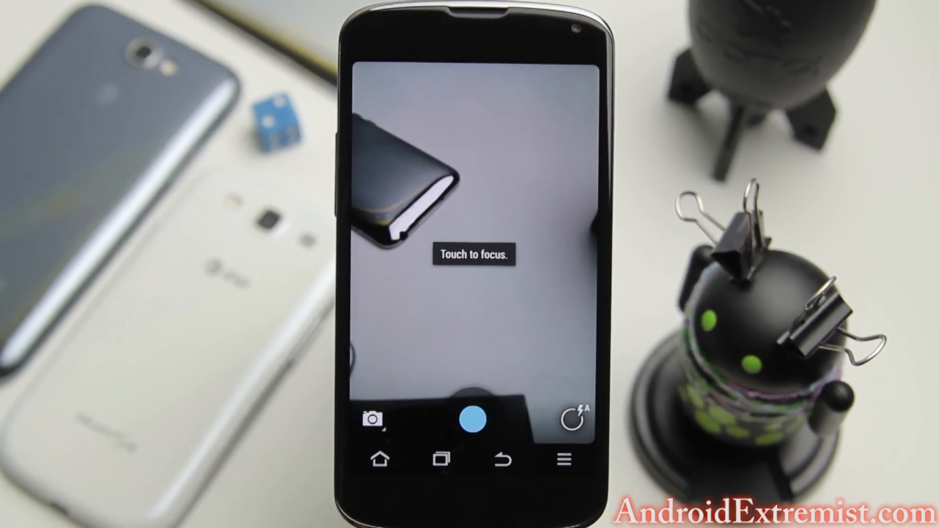
left_click(475, 258)
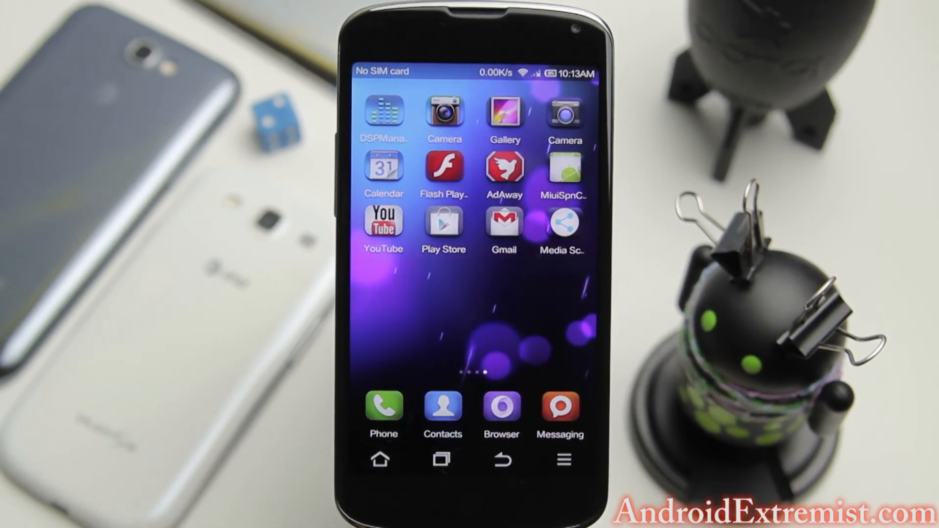
left_click(563, 225)
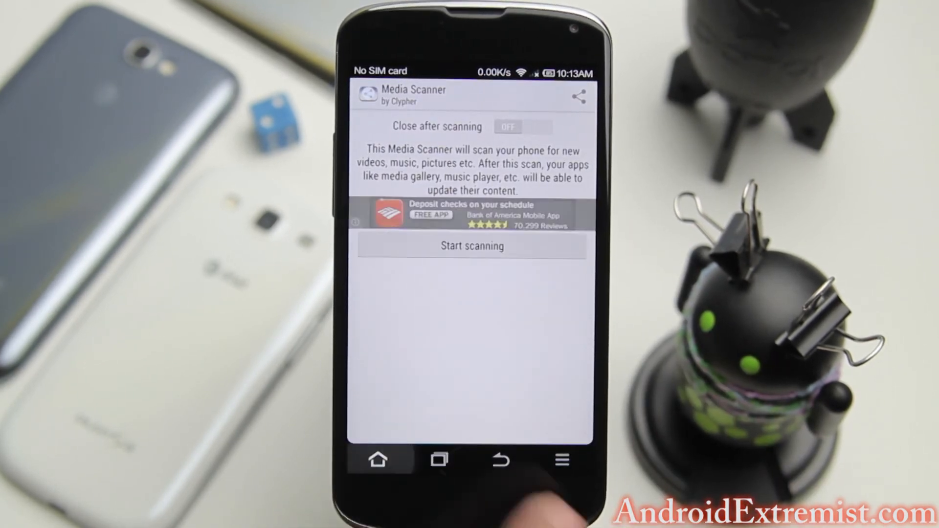
left_click(379, 459)
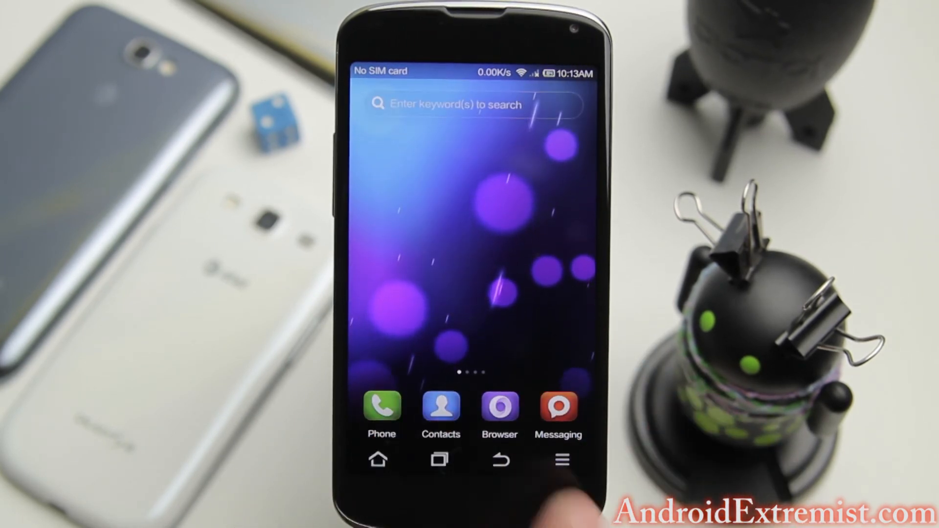
Open Phone, clear all running apps from Recents, then open Google search
left_click(381, 412)
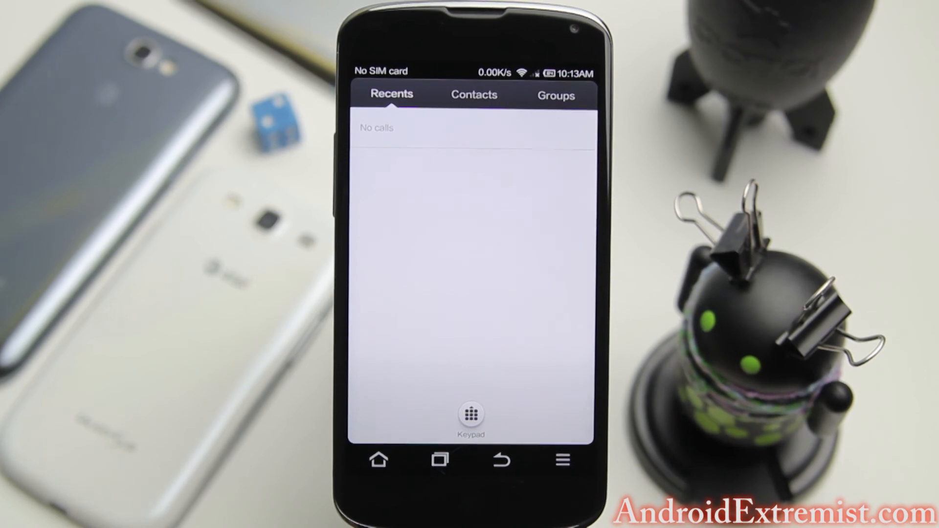
left_click(472, 415)
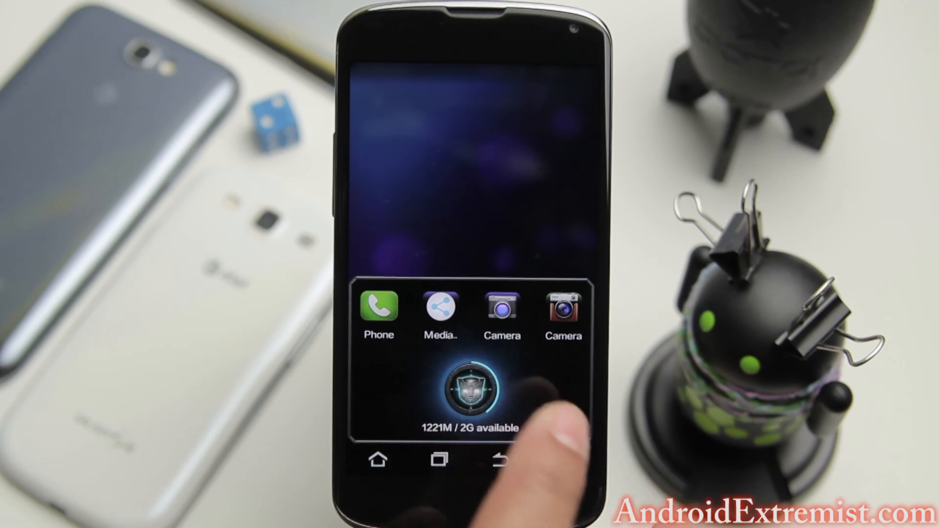
left_click(472, 395)
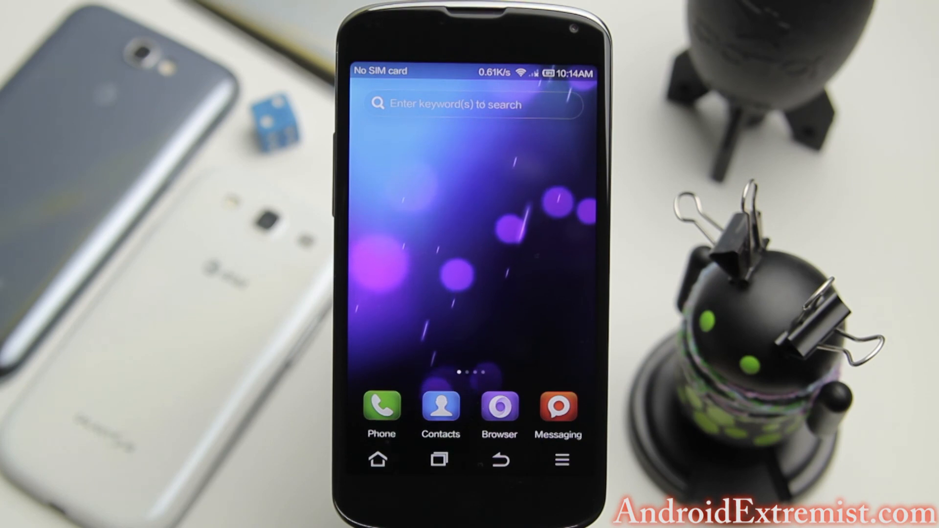
left_click(473, 104)
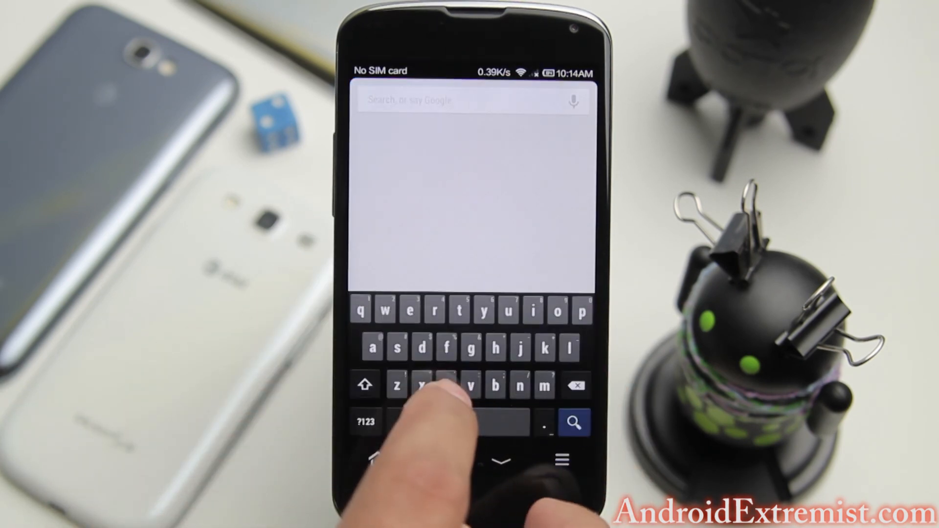